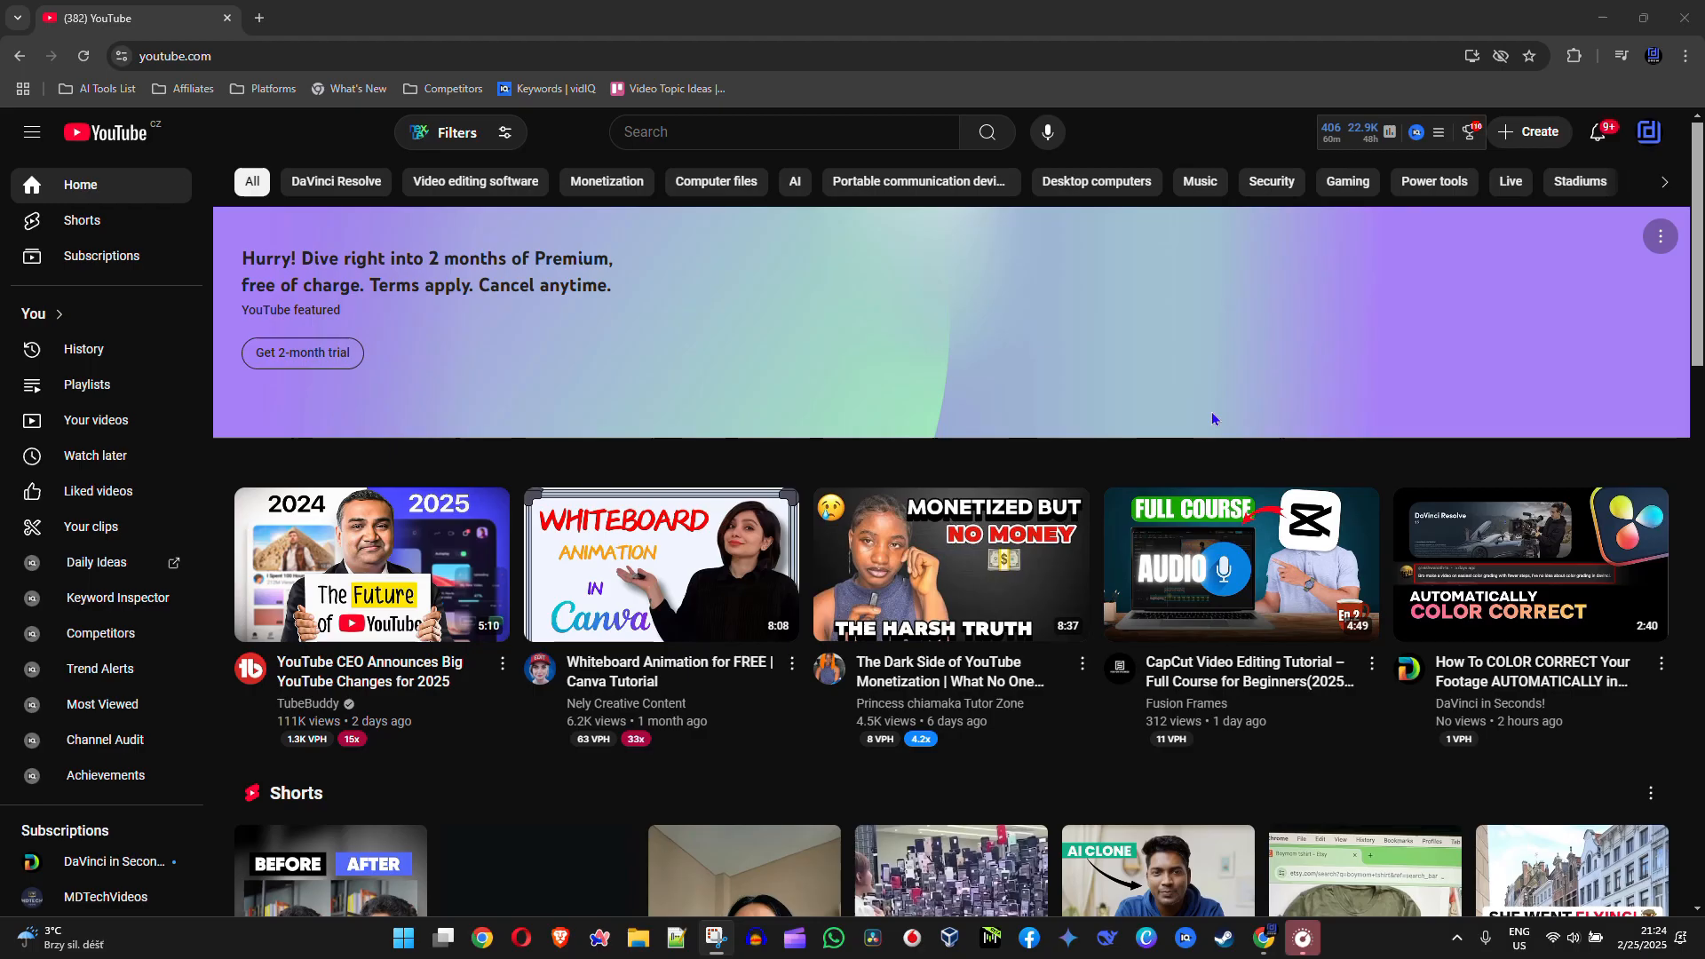
mouse_move(1057, 435)
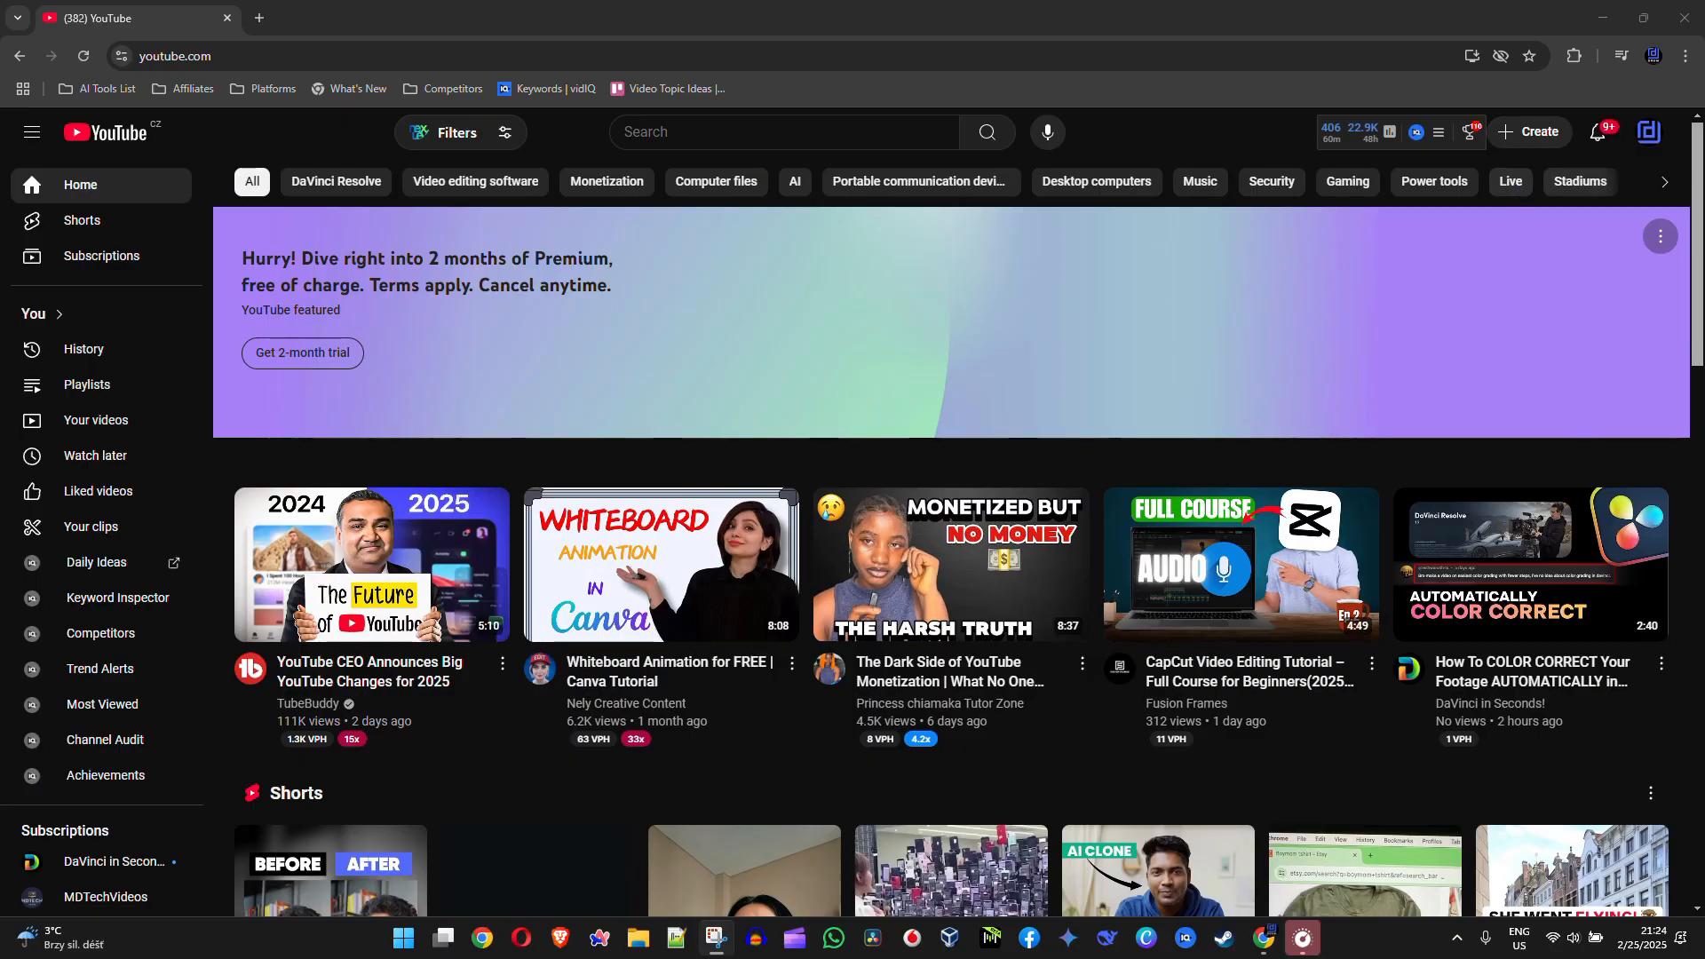
Step: Open the account menu from the profile avatar on the YouTube home feed
left_click(1648, 132)
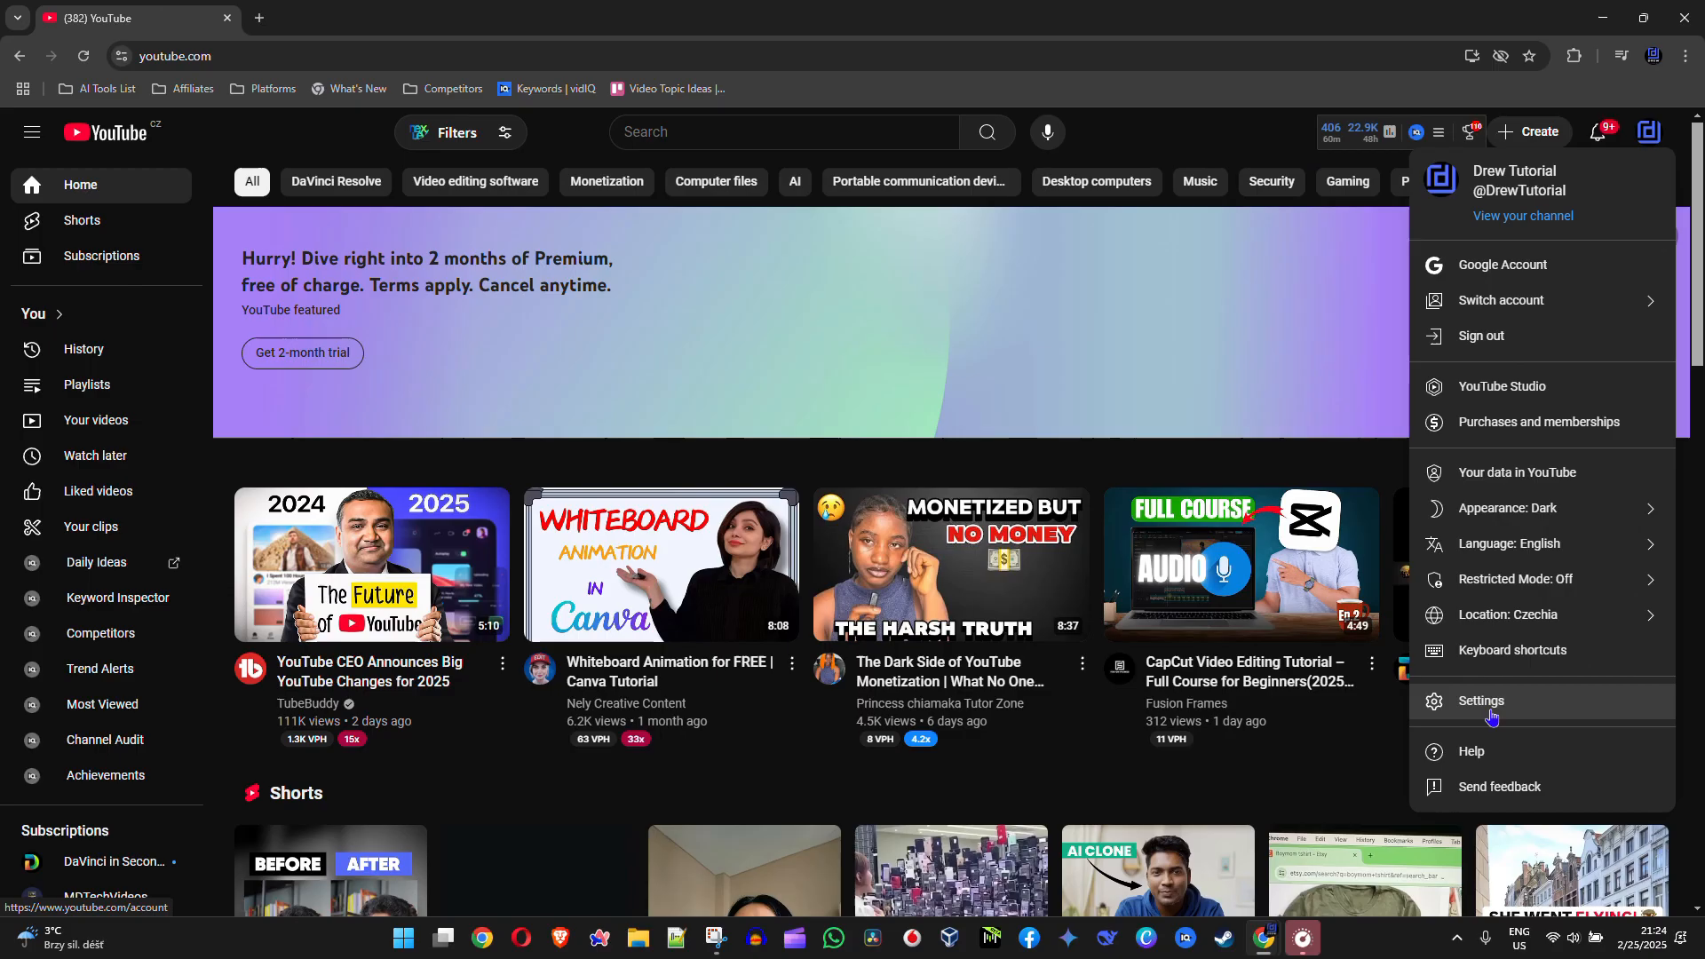
Step: Go to Settings and show the Billing and payments section with Quick purchase disabled
left_click(1481, 701)
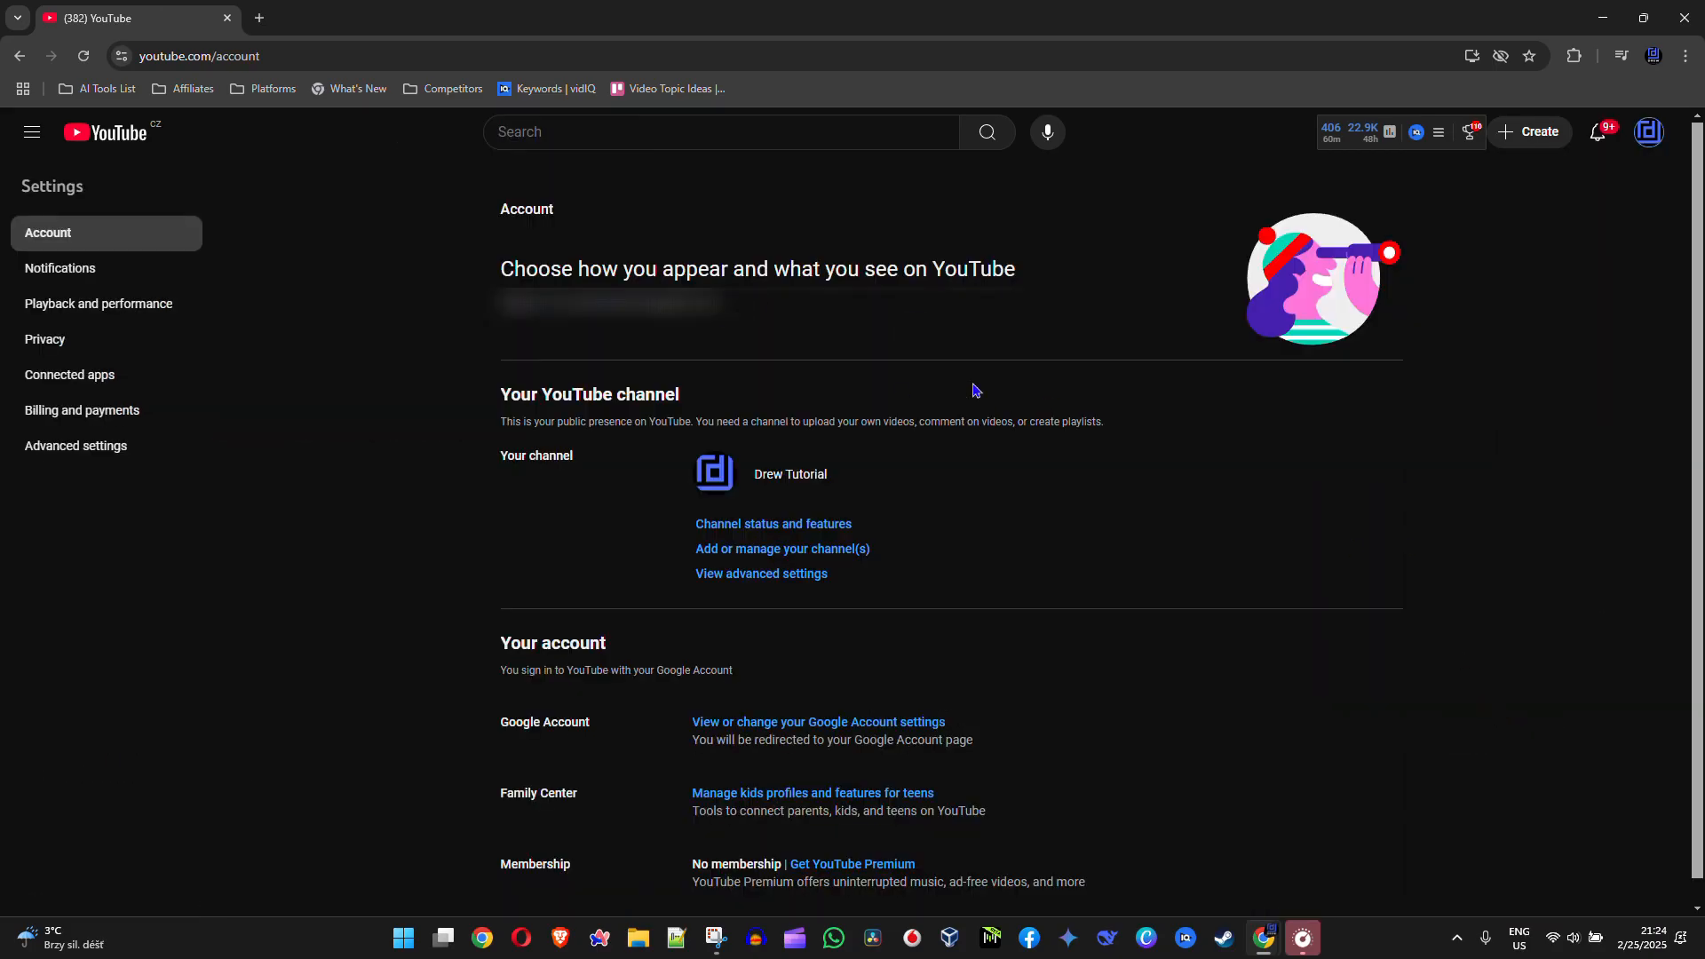
mouse_move(4, 160)
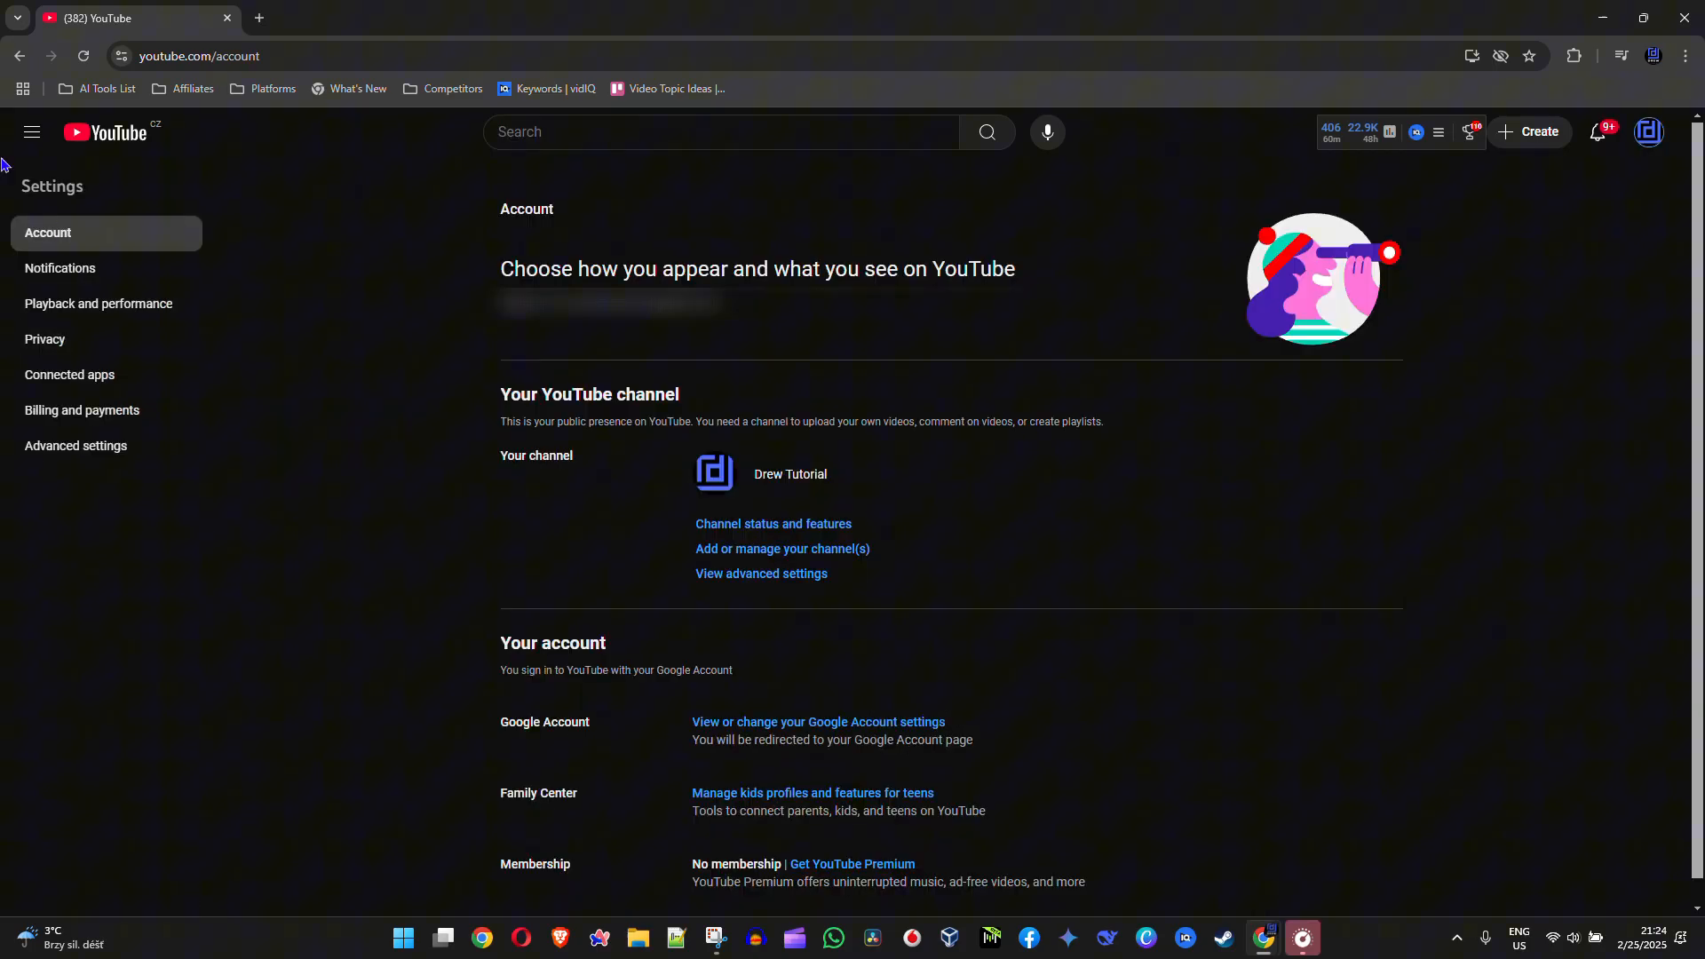
mouse_move(82, 417)
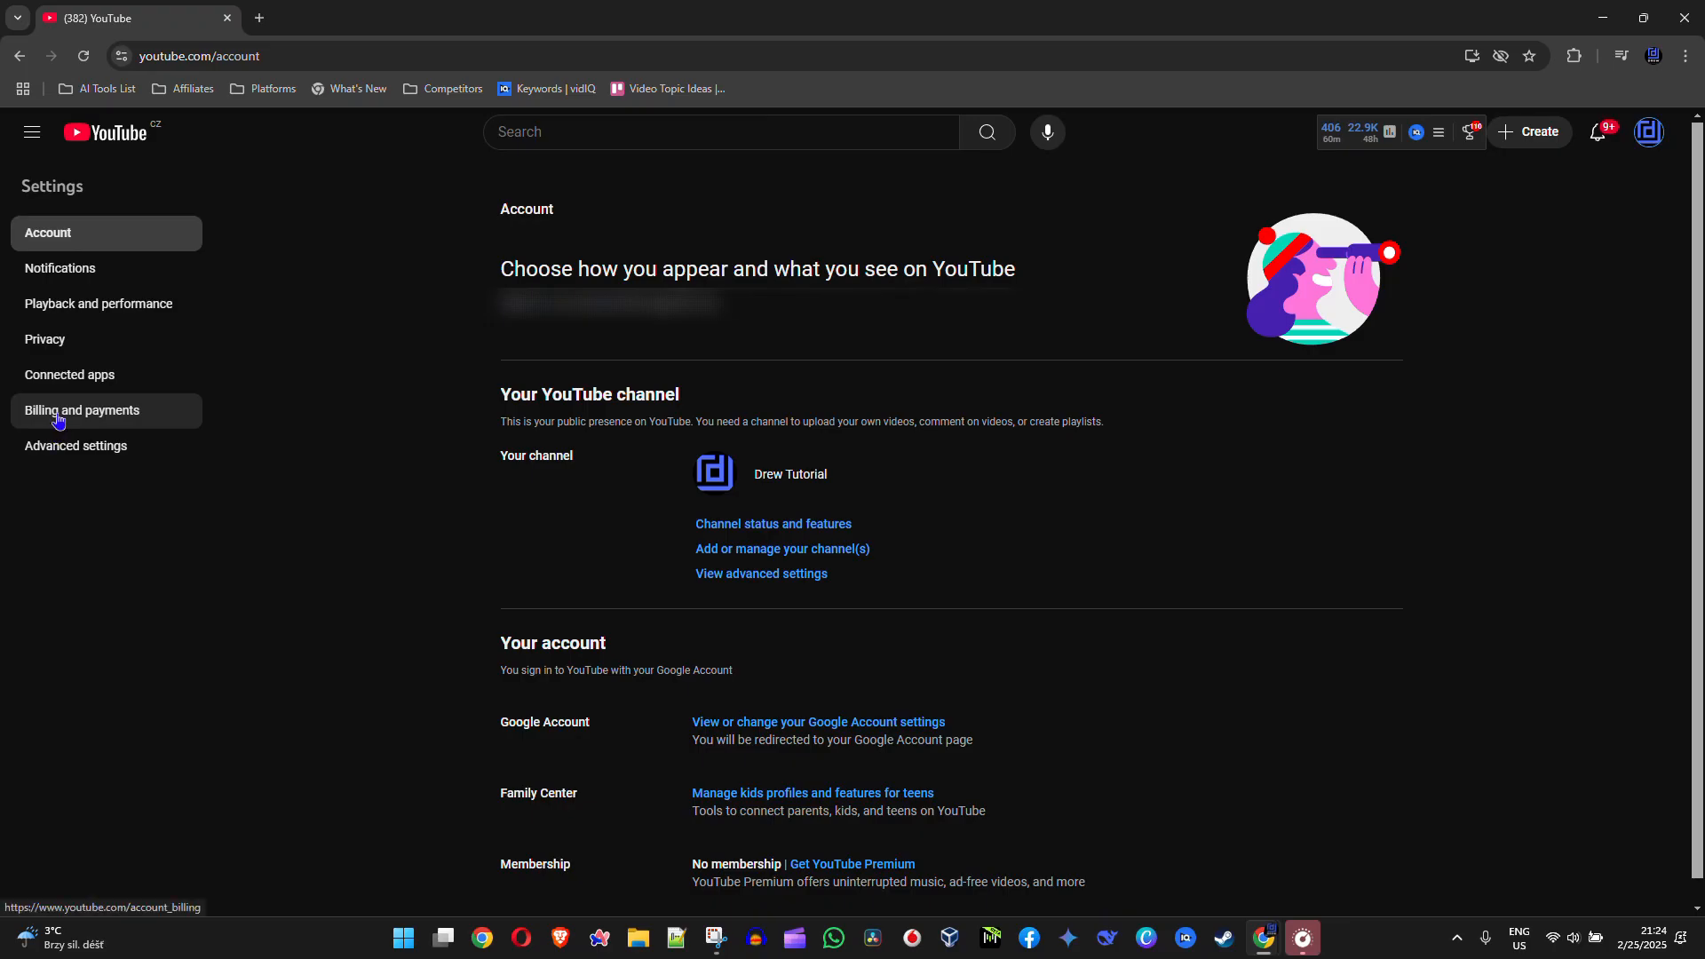
left_click(81, 410)
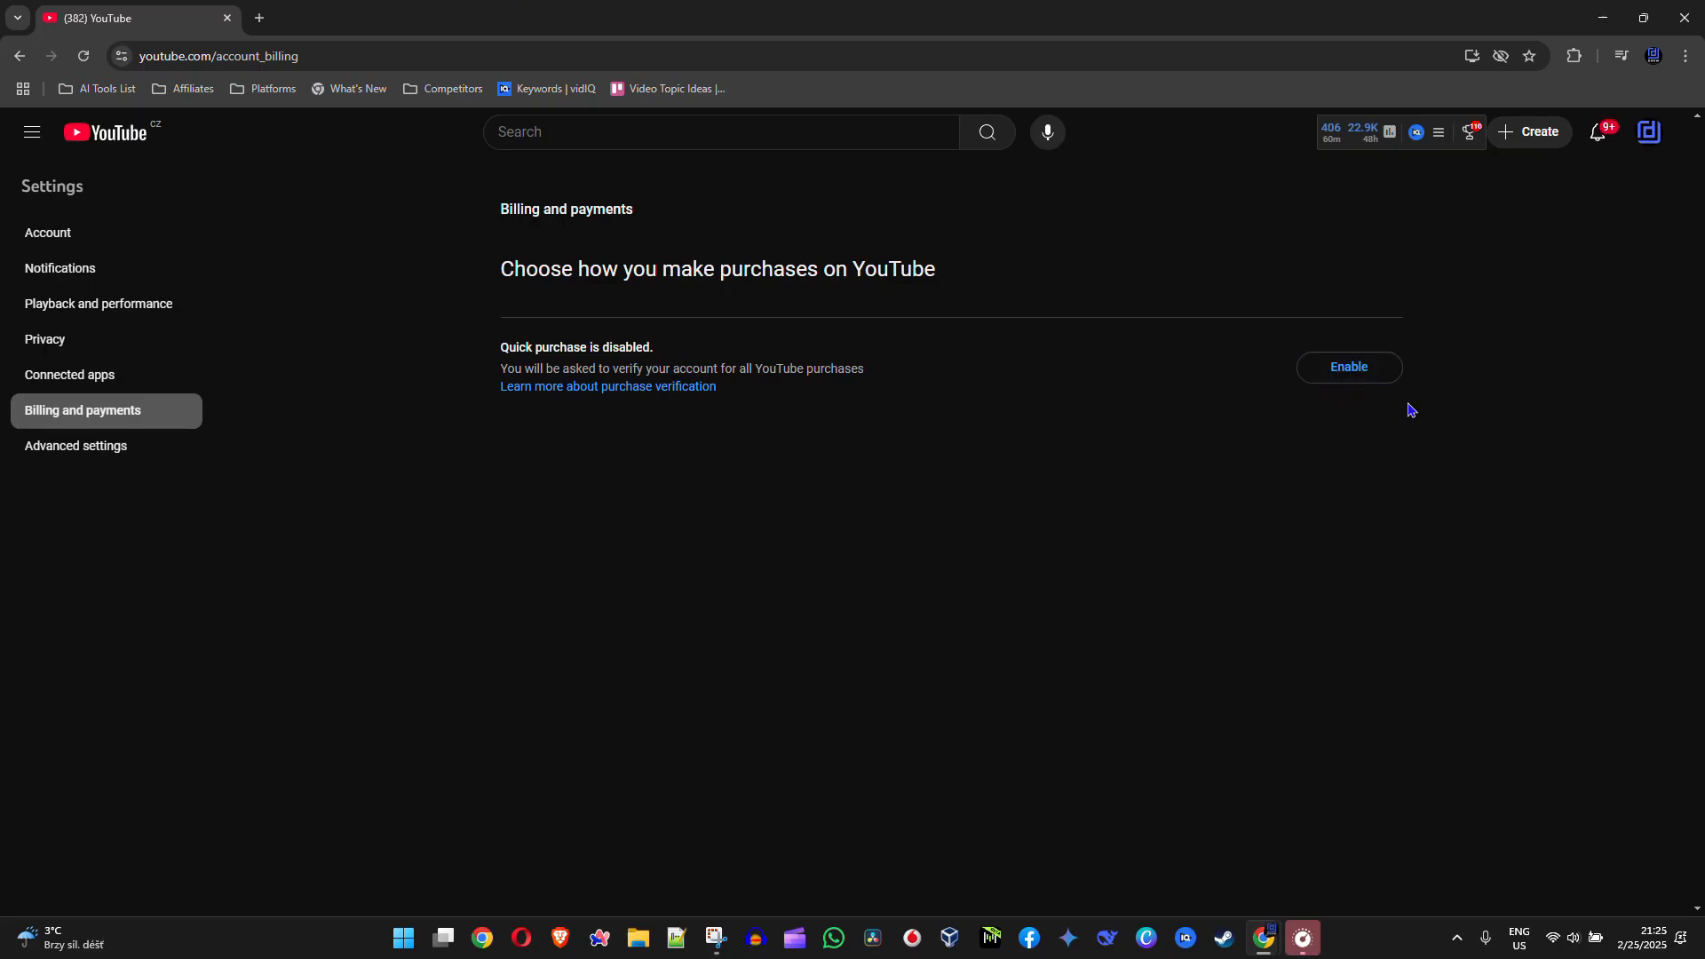
Step: Request enabling Quick purchase, which prompts account verification first
left_click(1348, 368)
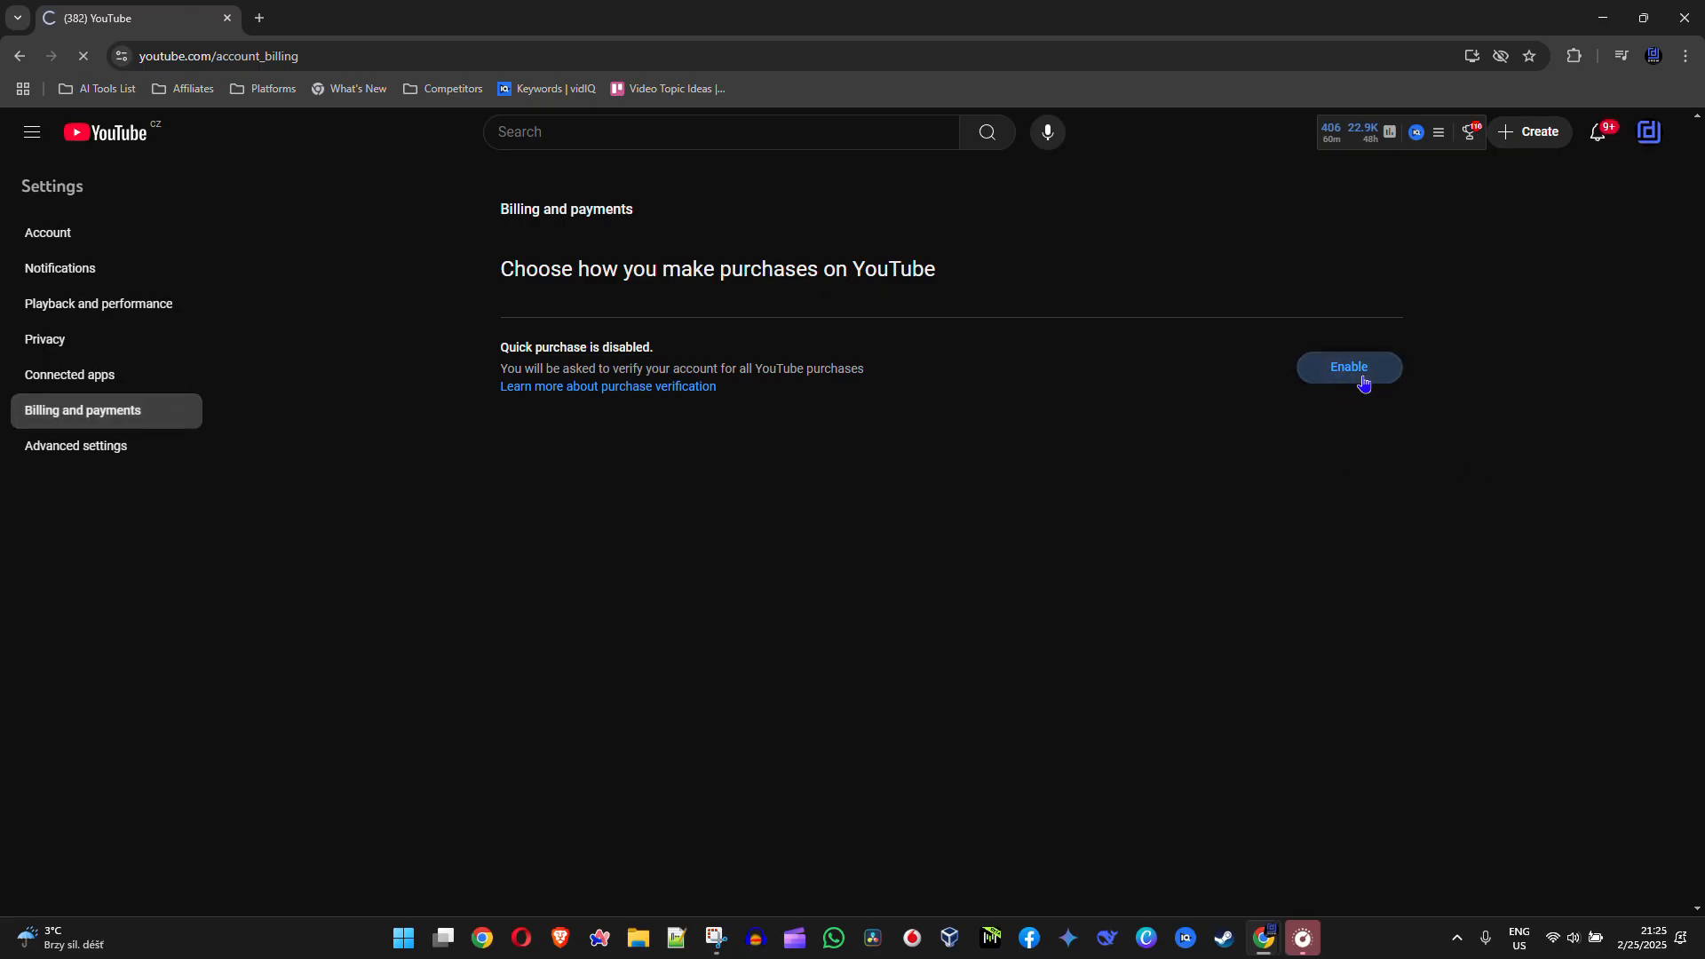
left_click(1348, 367)
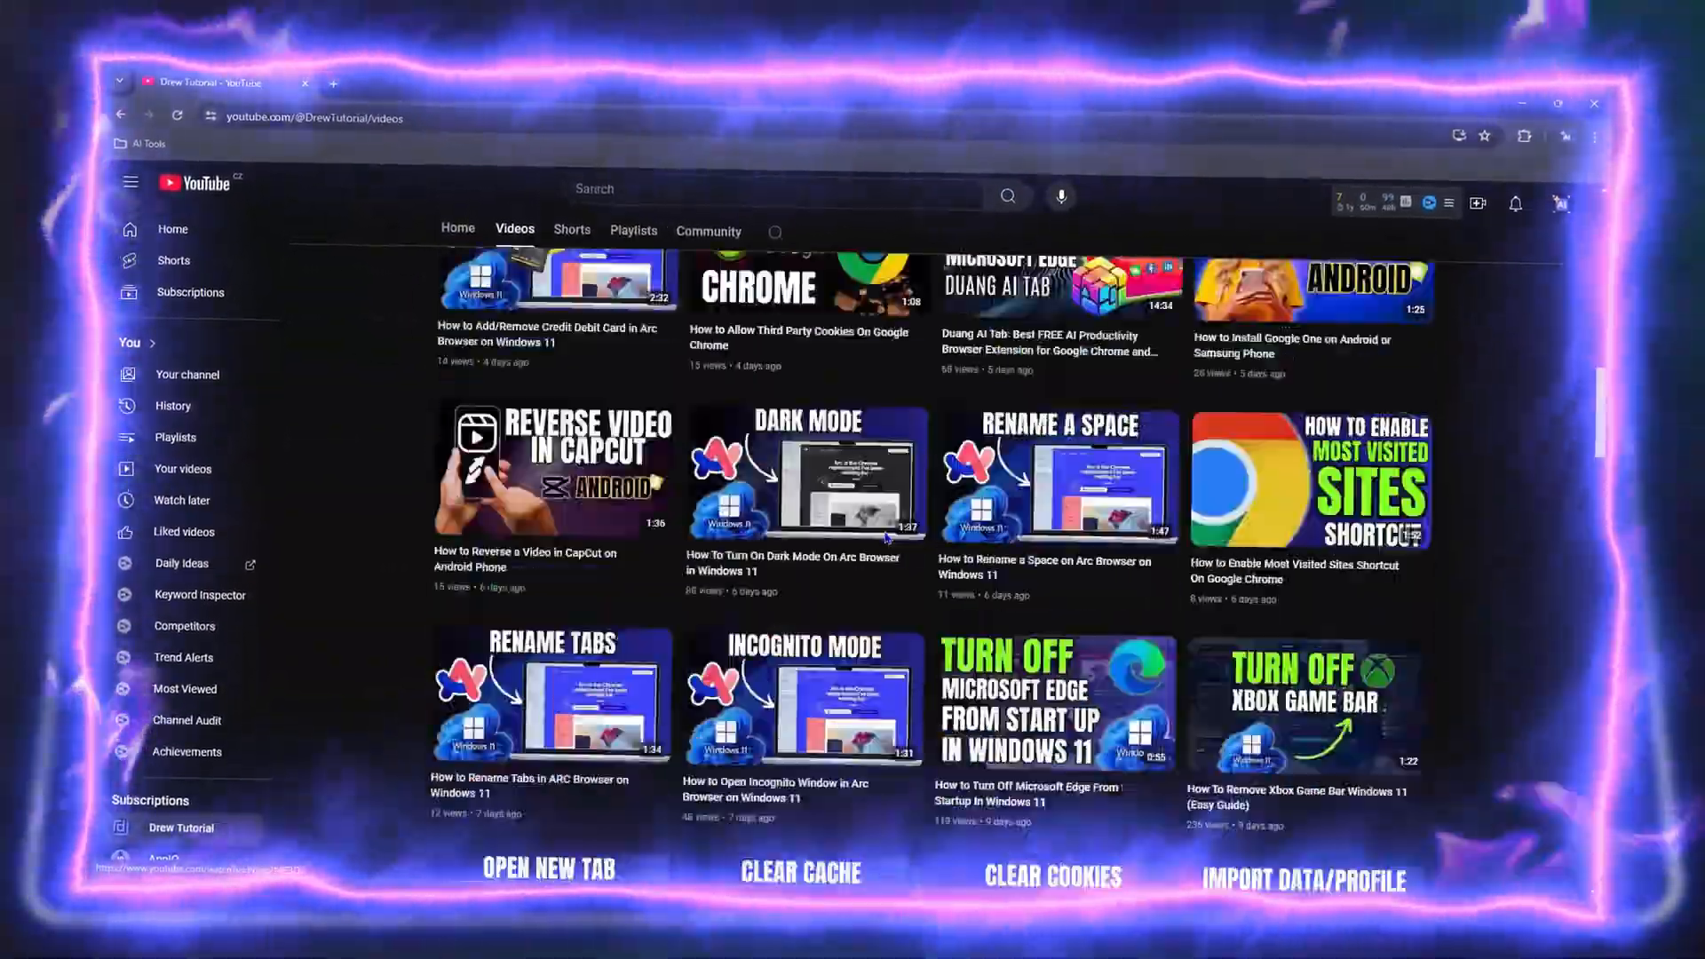
left_click(571, 229)
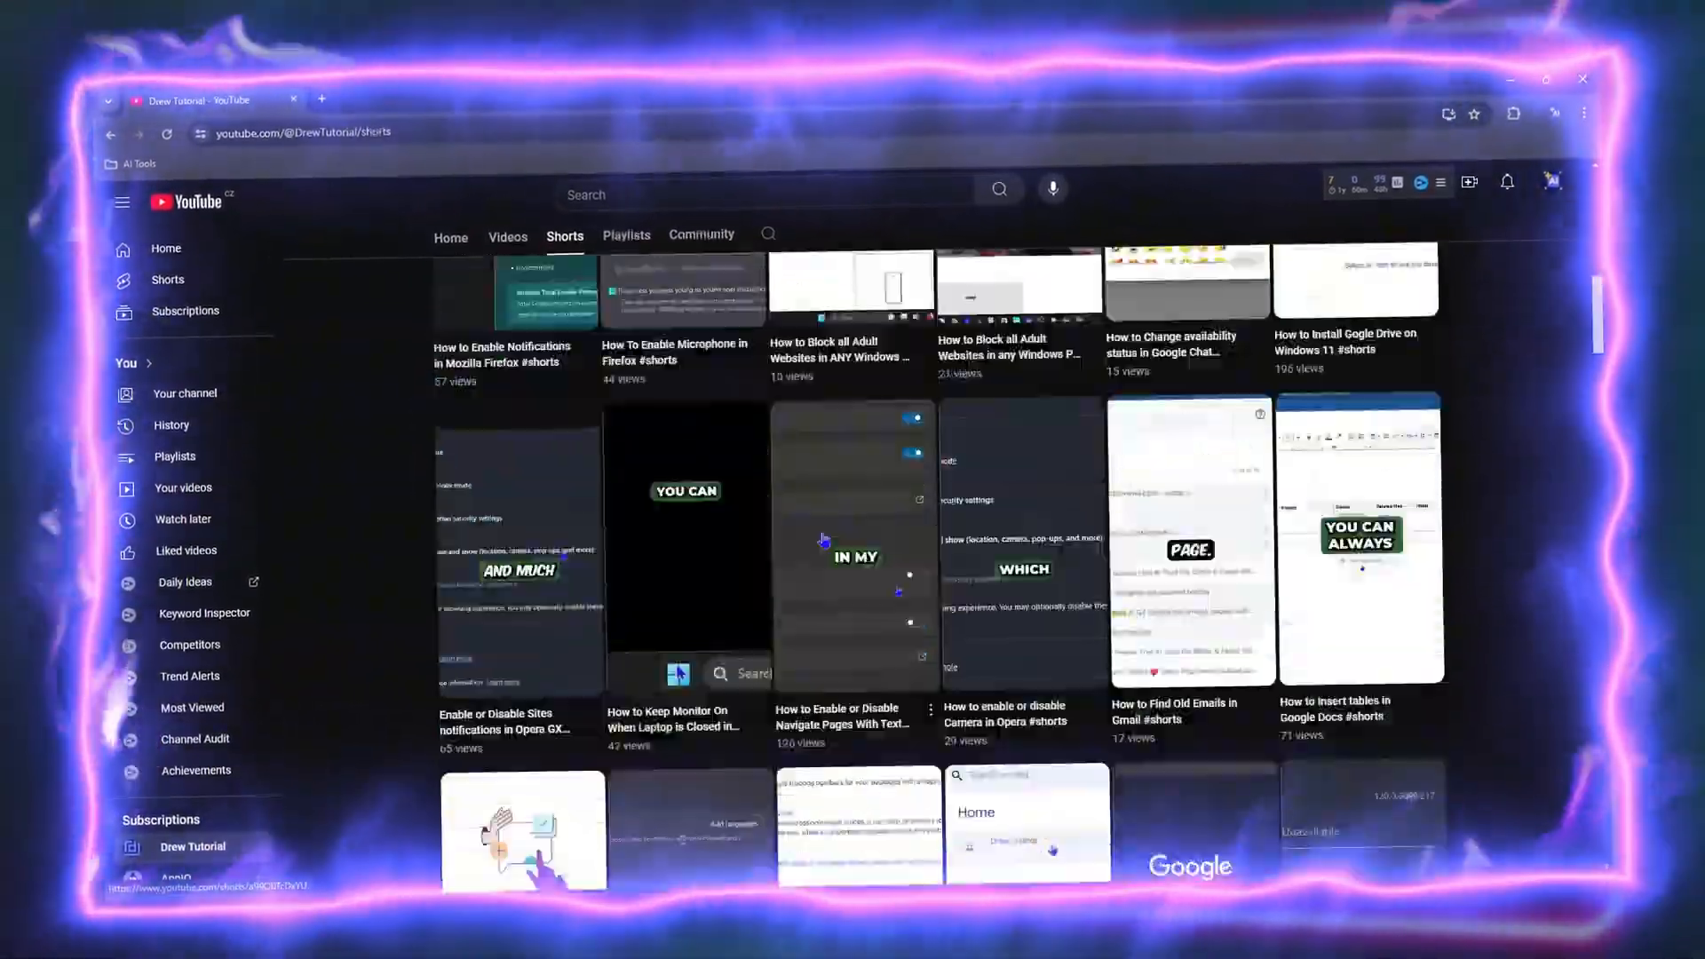
left_click(702, 233)
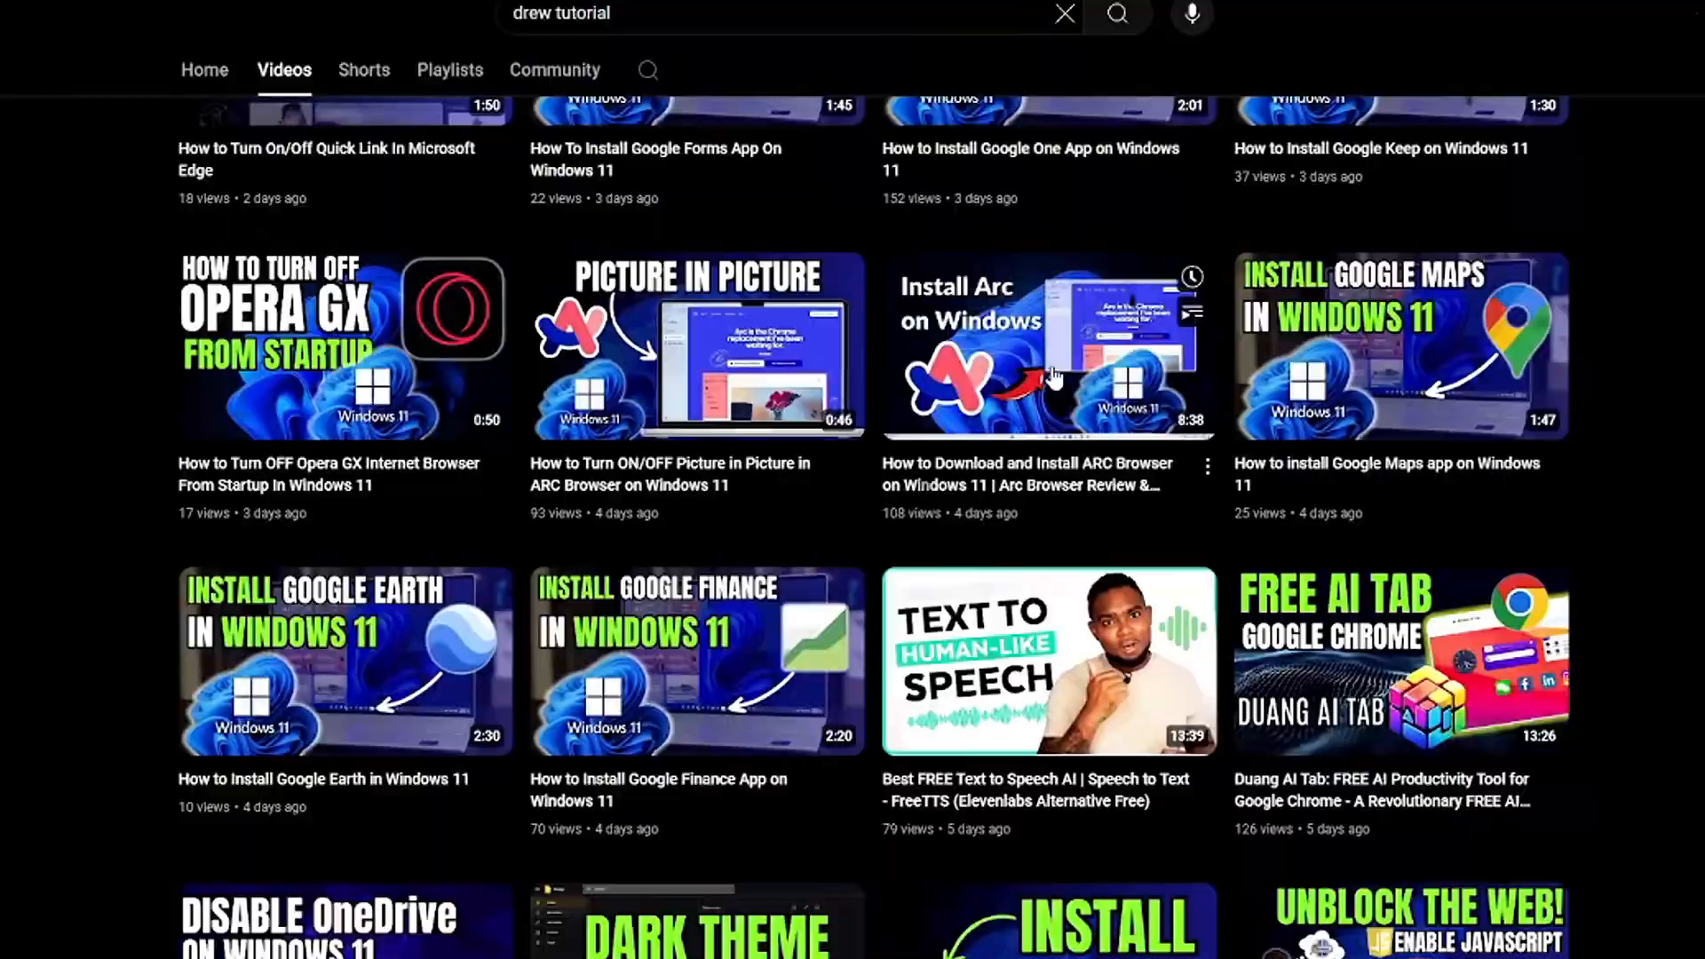
left_click(450, 195)
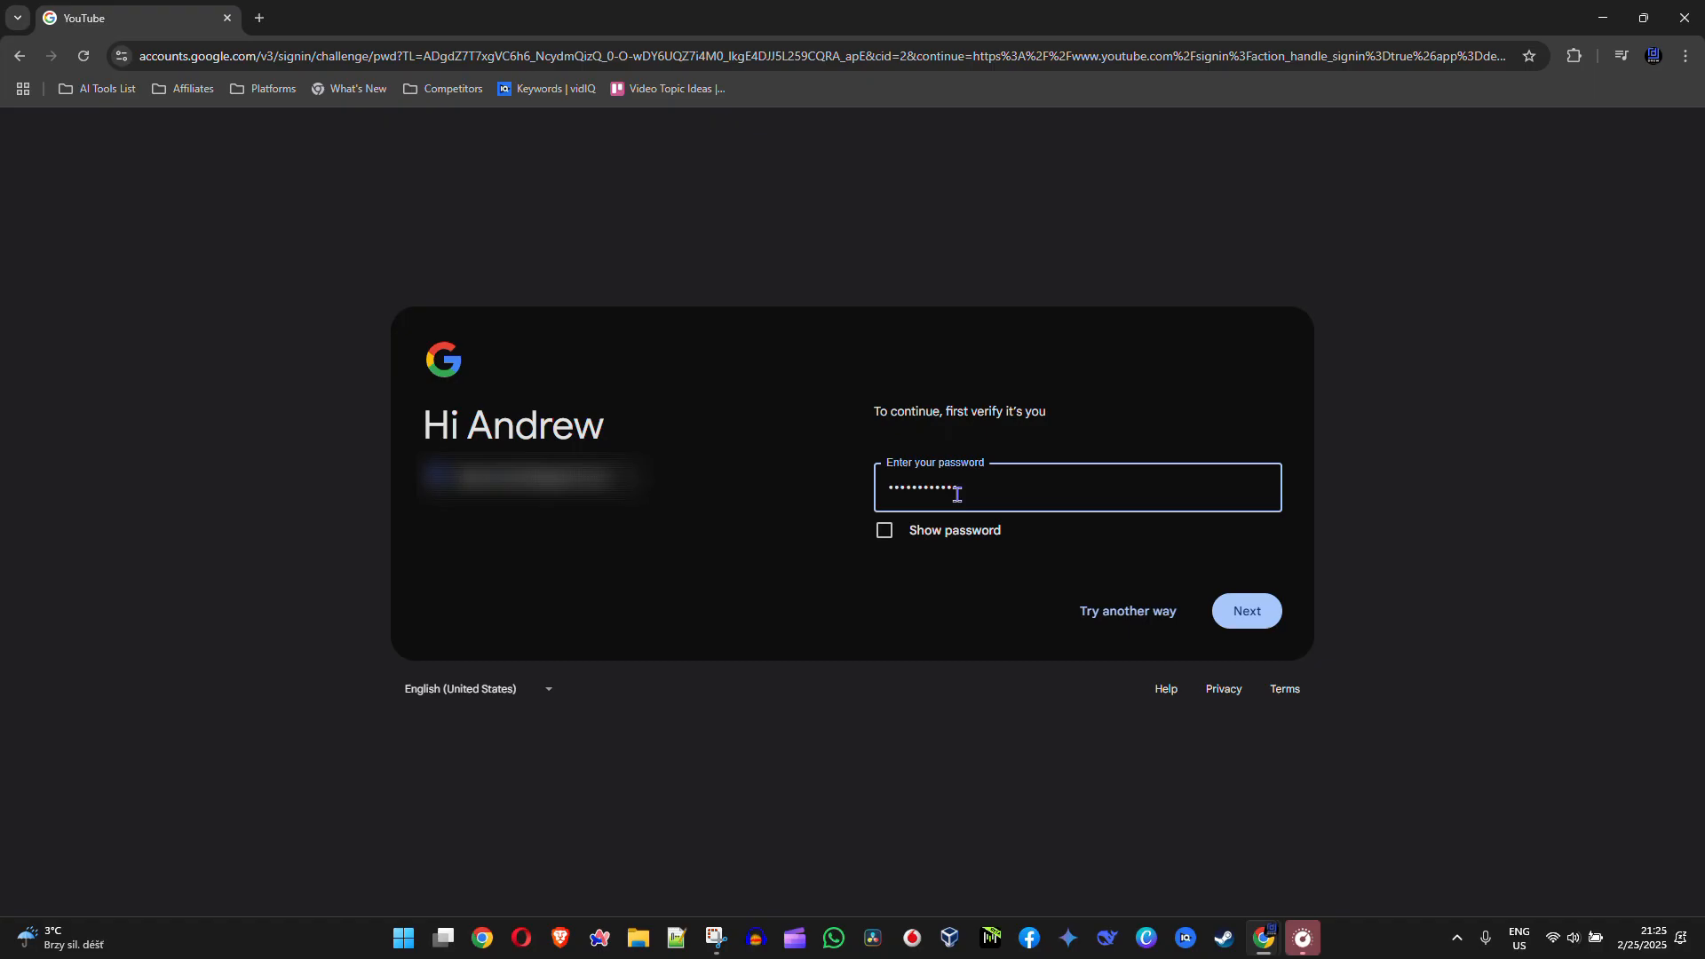
Step: Submit the account password to verify identity and return to Billing and payments
left_click(1244, 611)
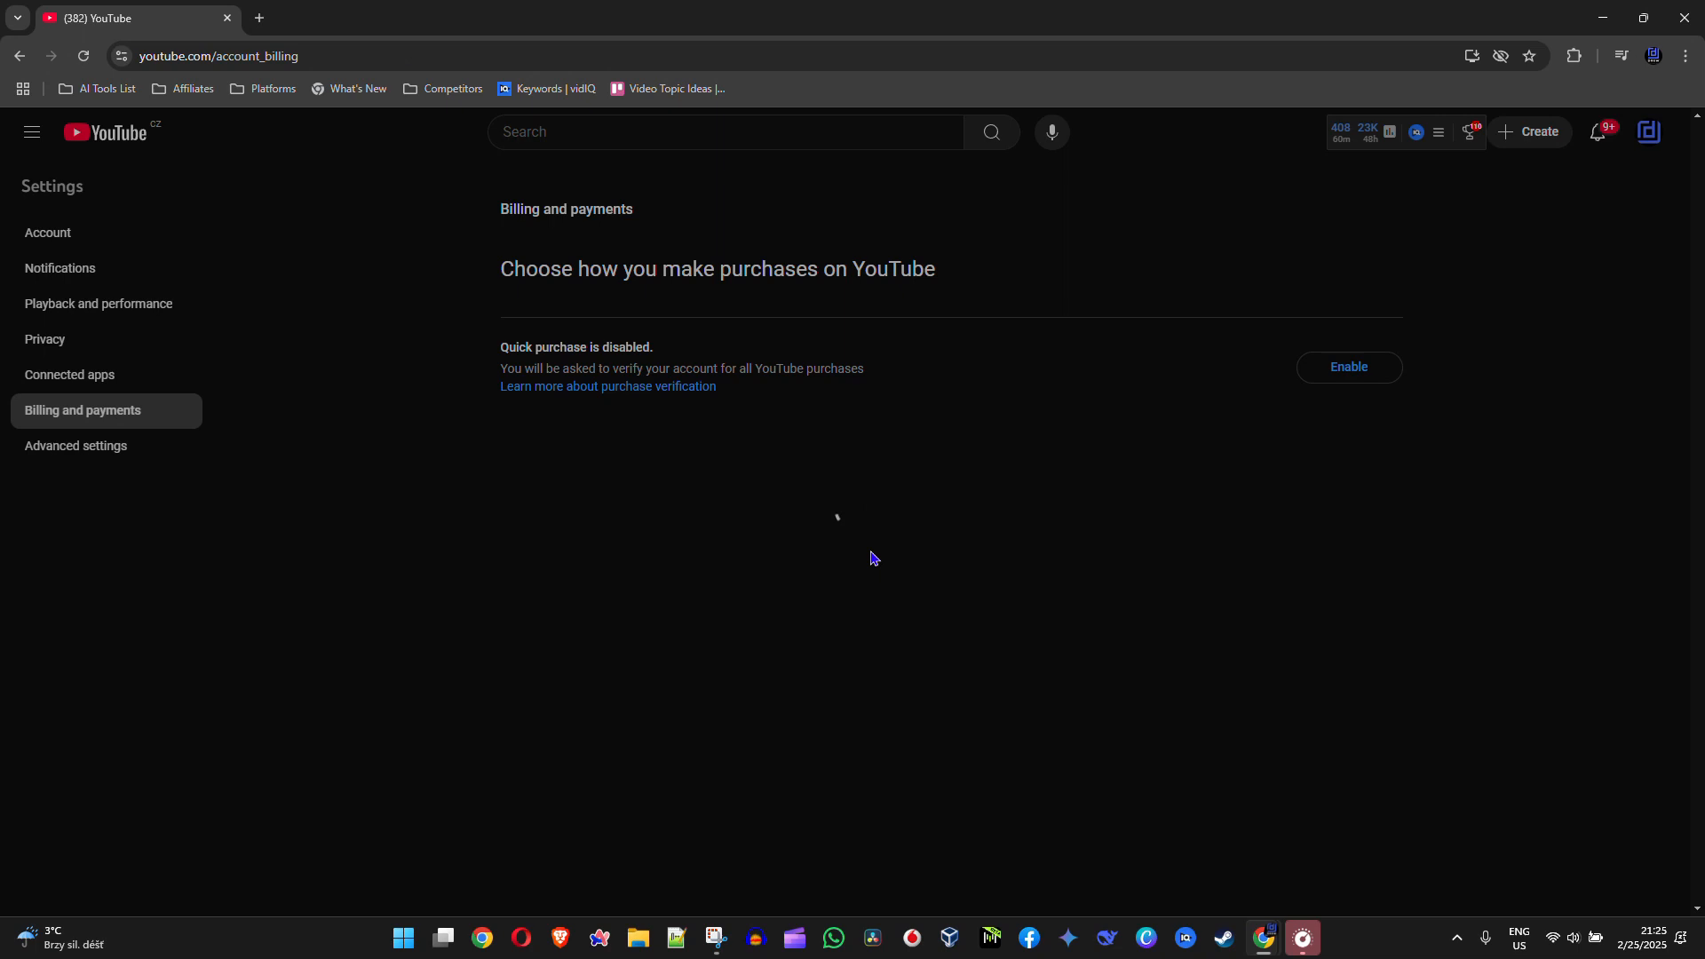
Step: Confirm Quick purchase shows as enabled with a Disable button
left_click(1346, 367)
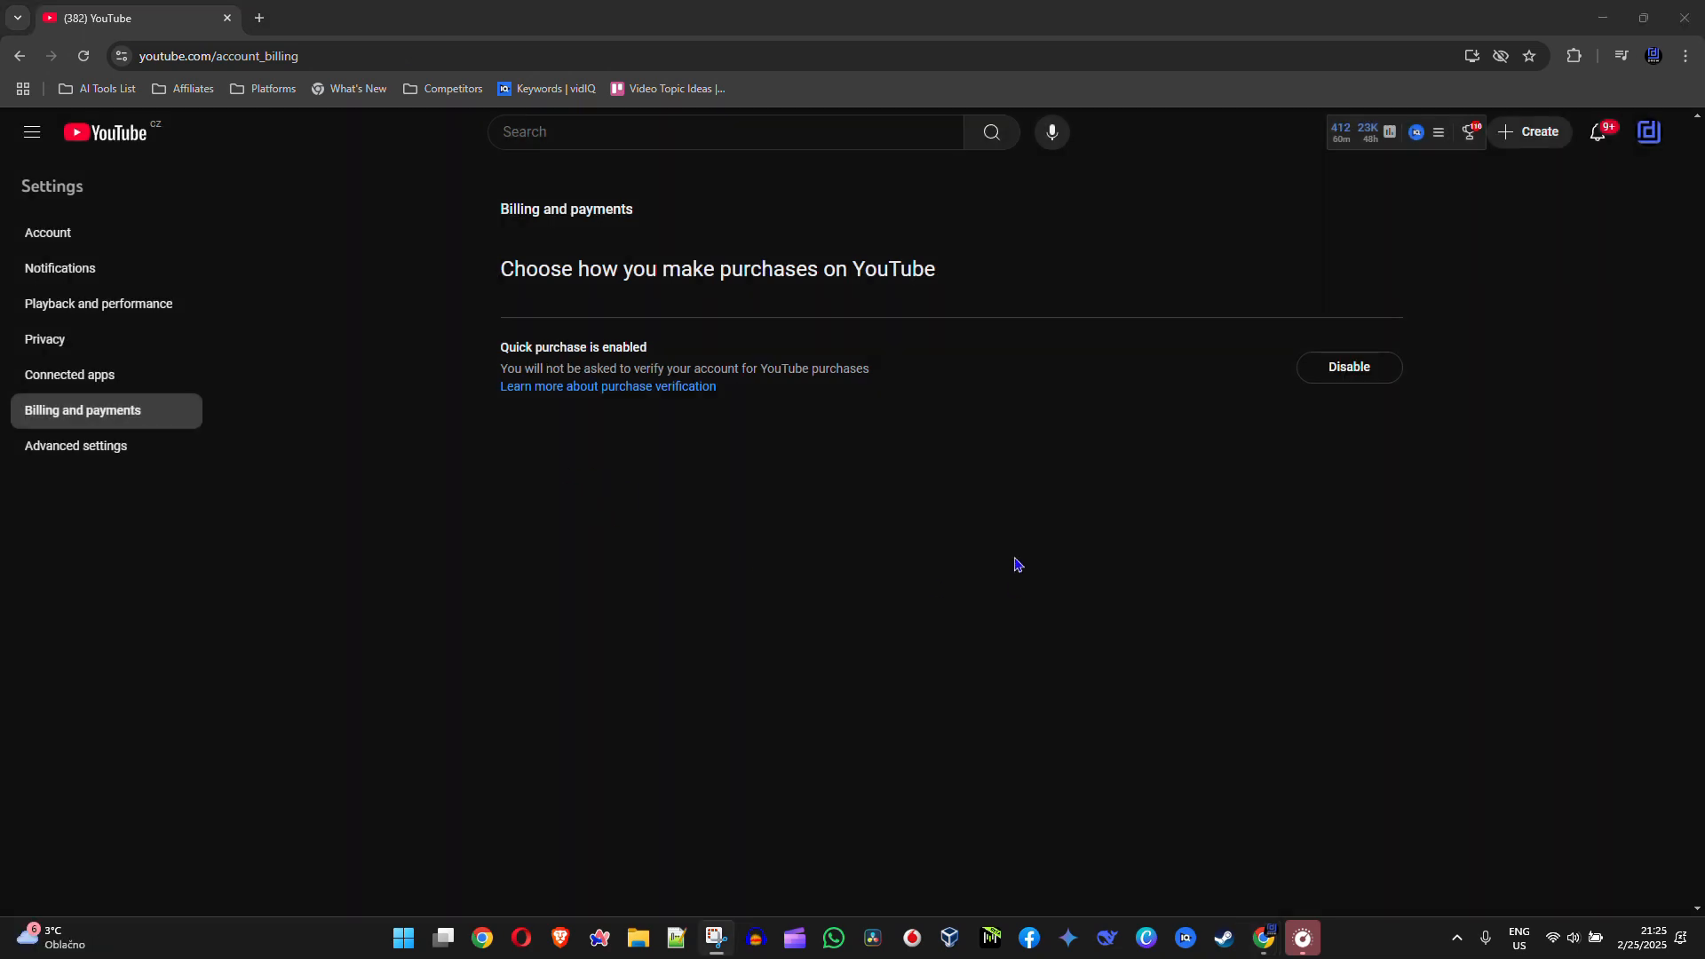
mouse_move(1031, 401)
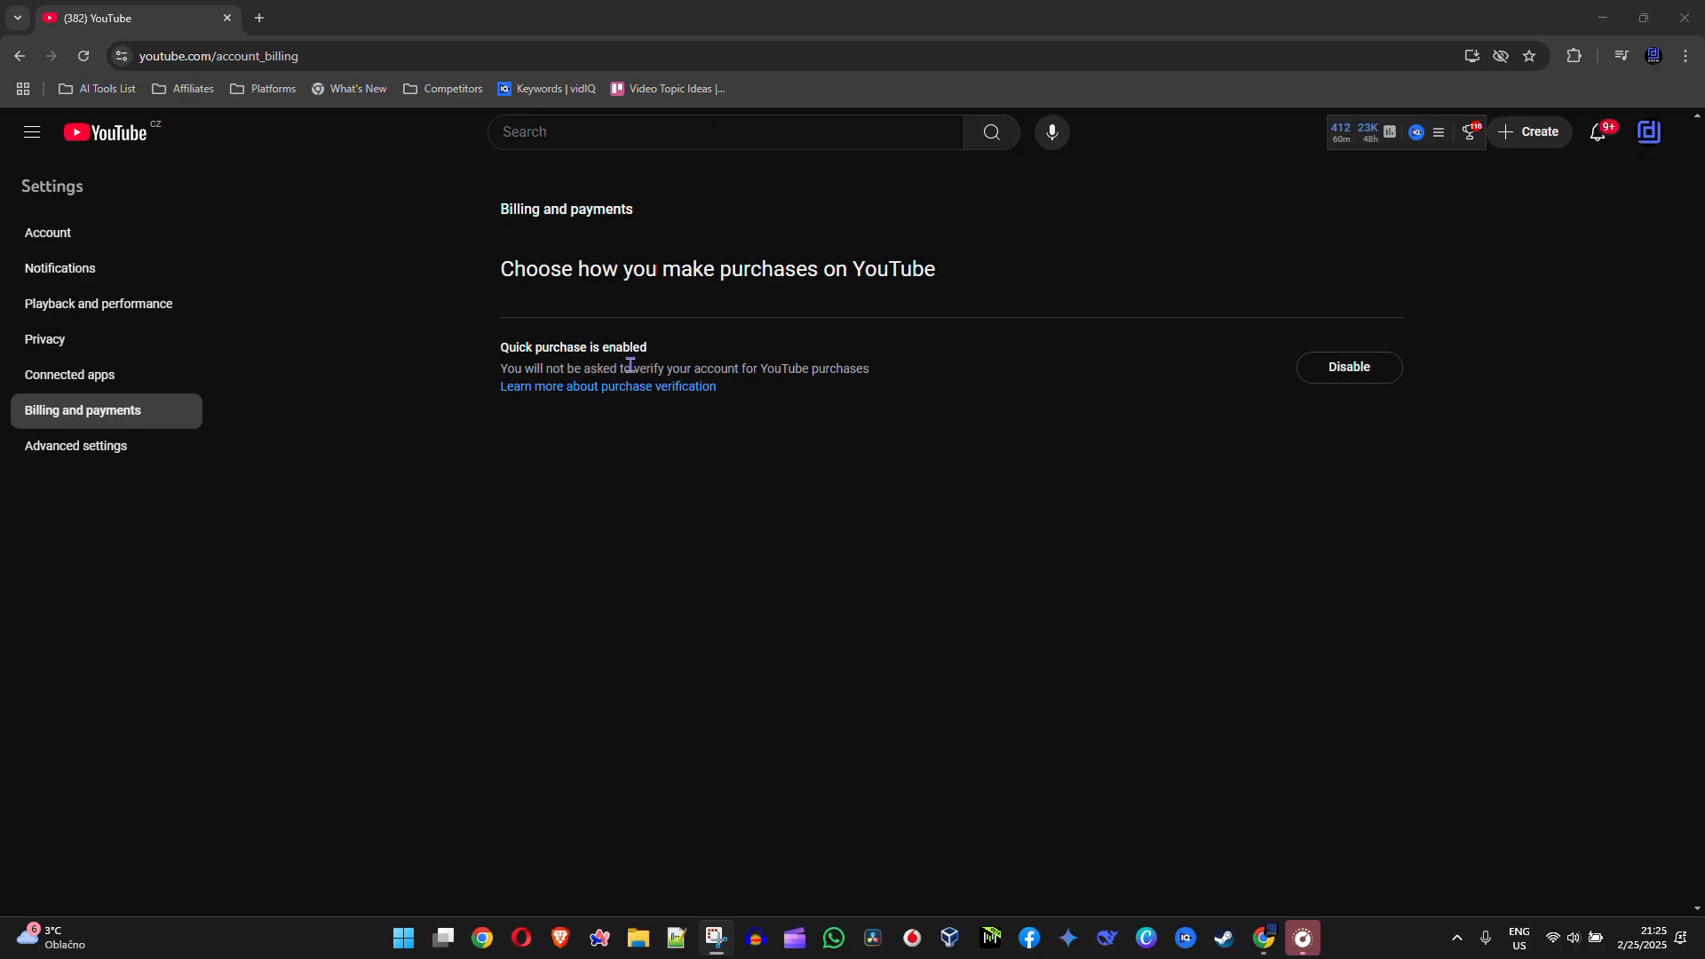
mouse_move(1537, 394)
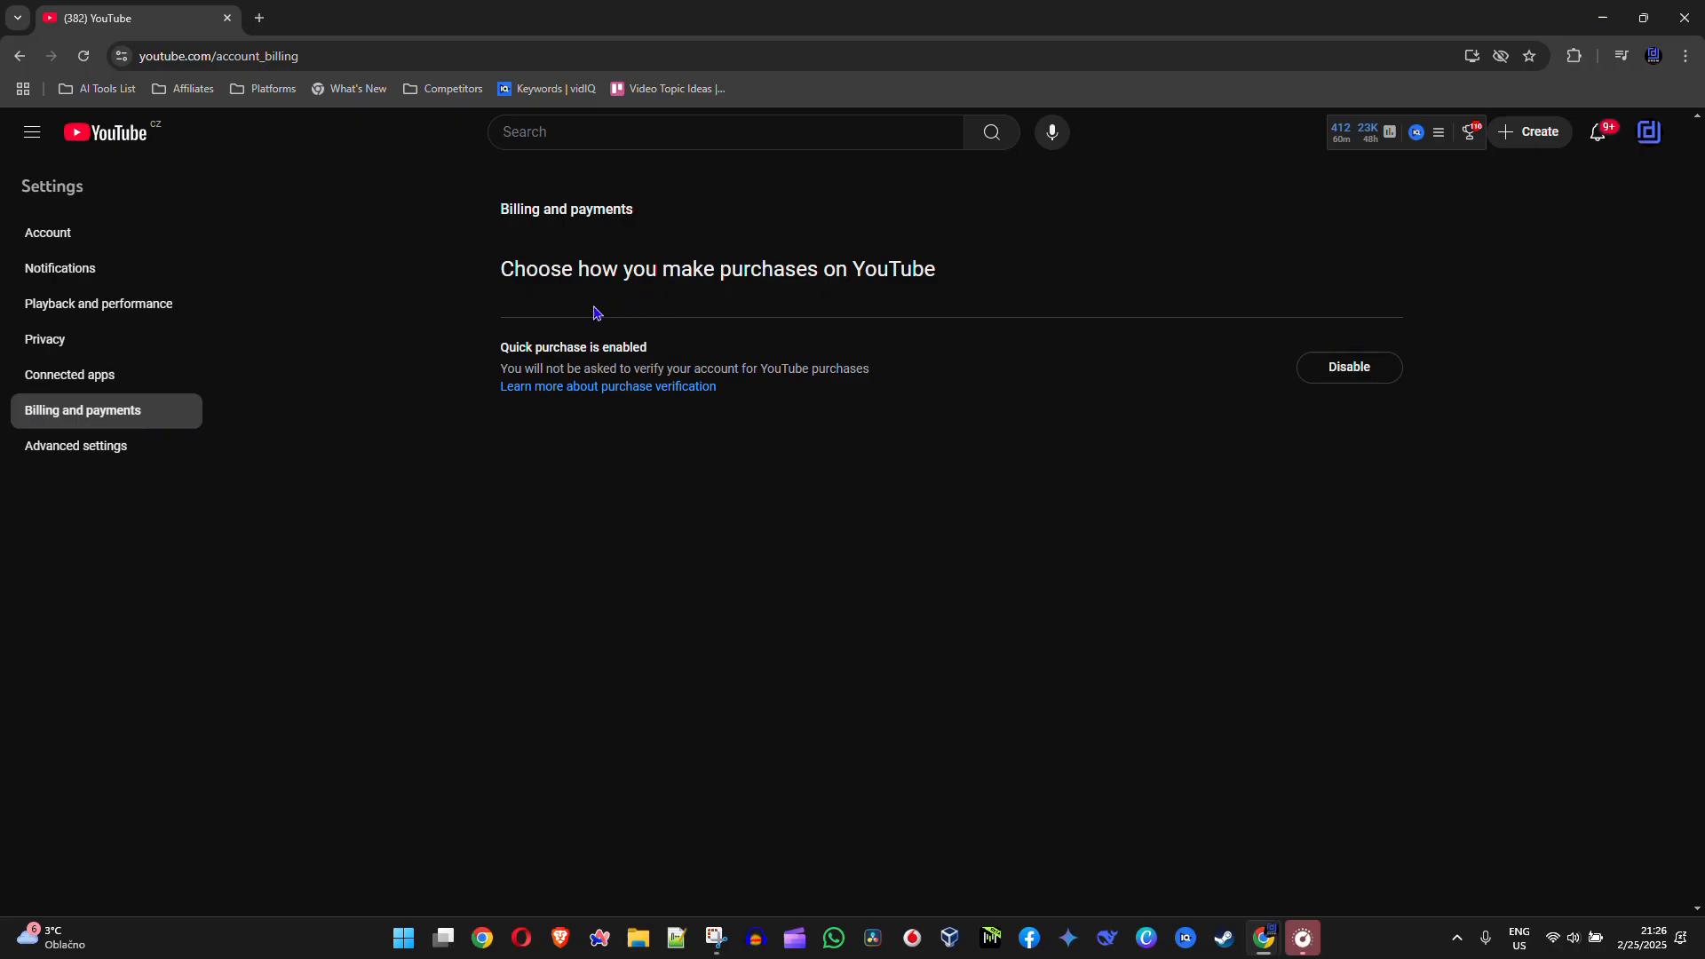
mouse_move(795, 40)
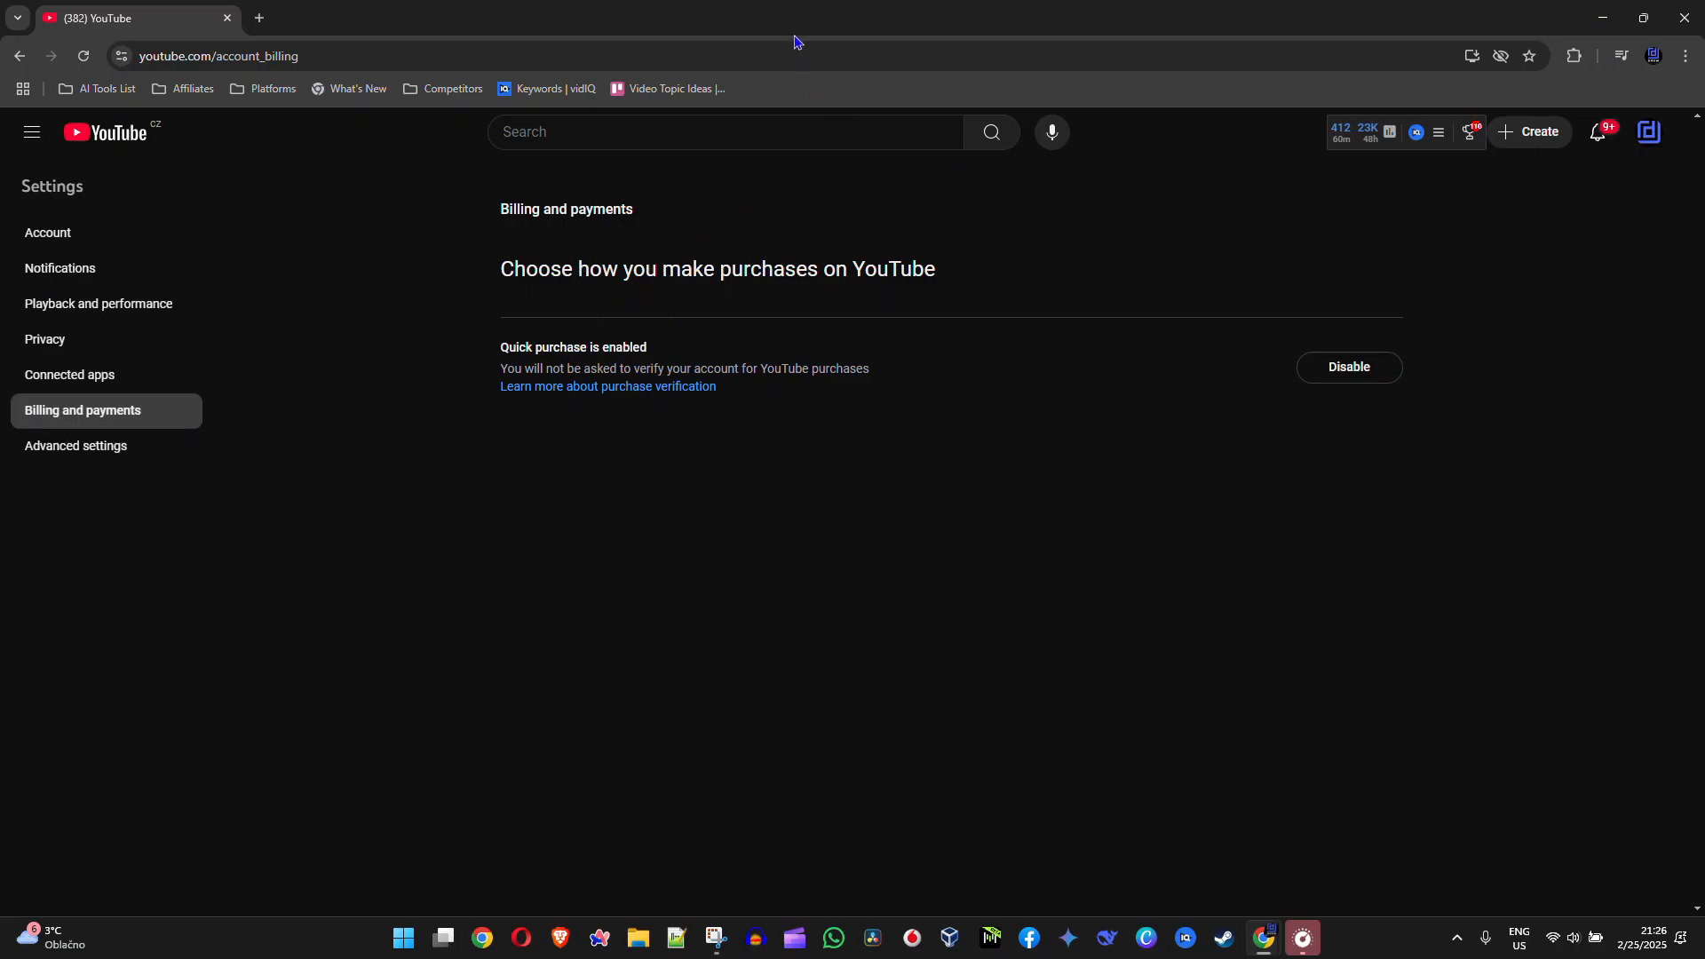